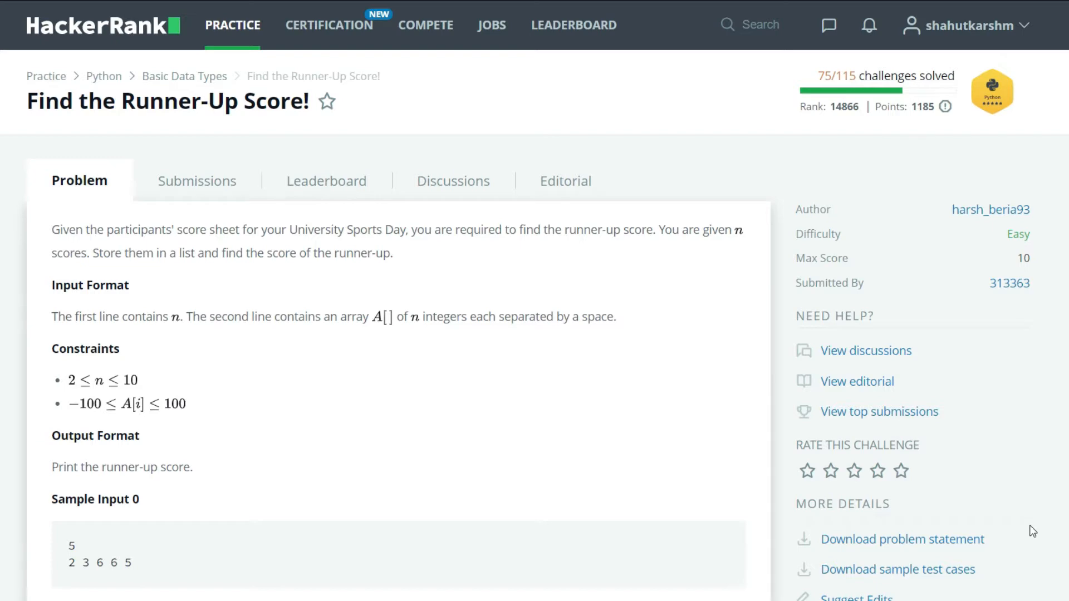
mouse_move(201, 258)
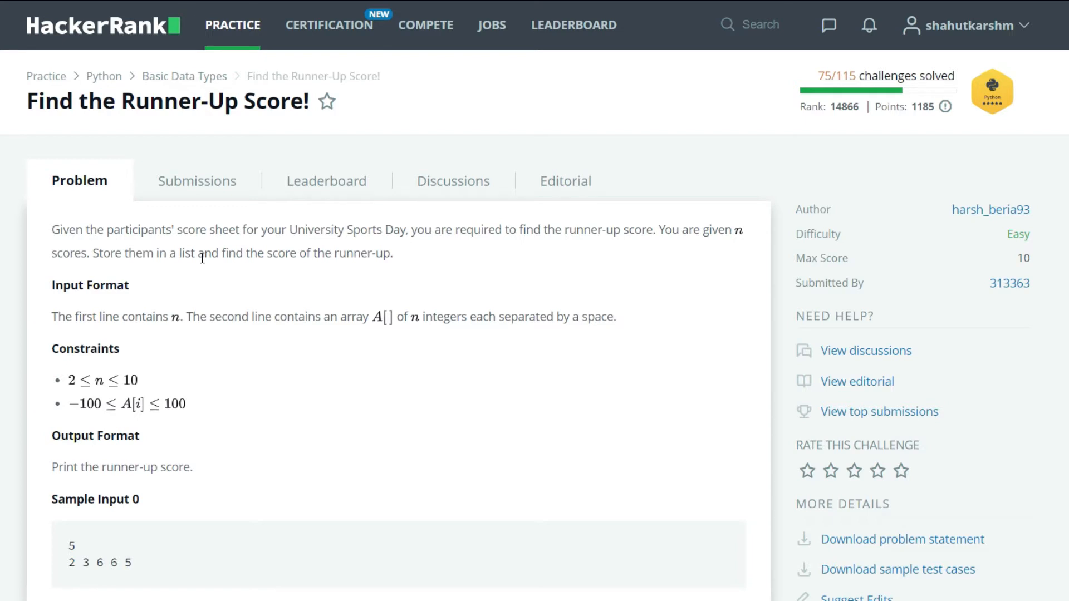
mouse_move(164, 295)
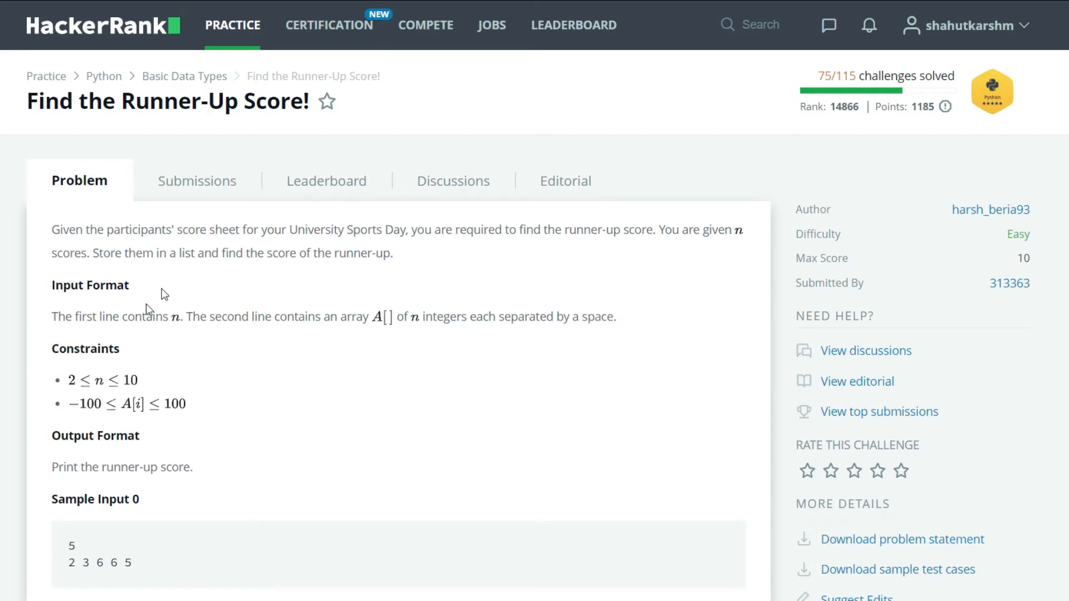
Scroll through the sample input and highlight the repeated maximum score 6.
scroll(down, 3)
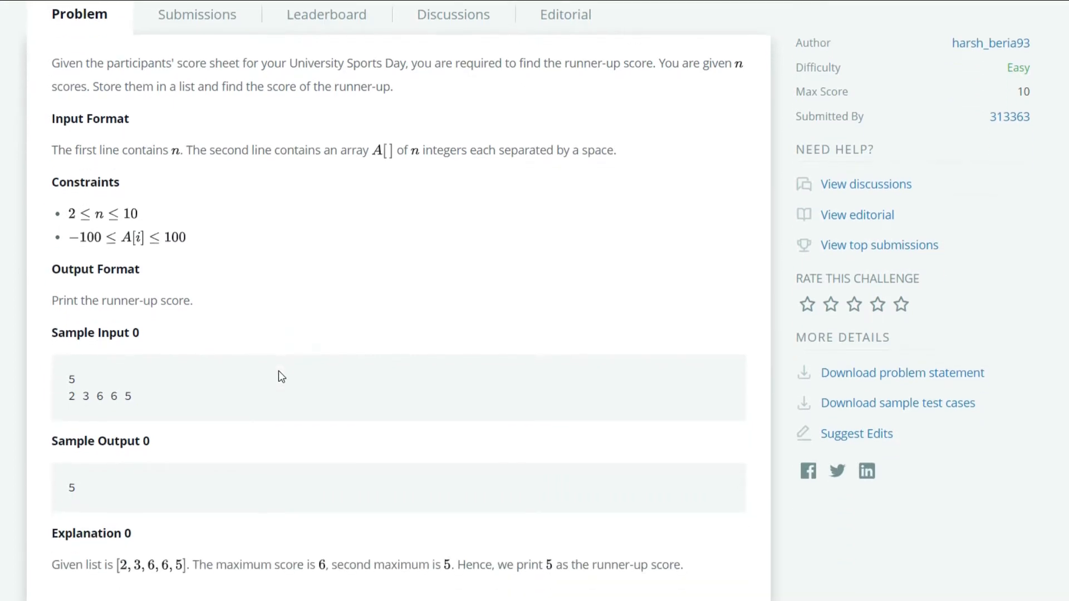
scroll(down, 3)
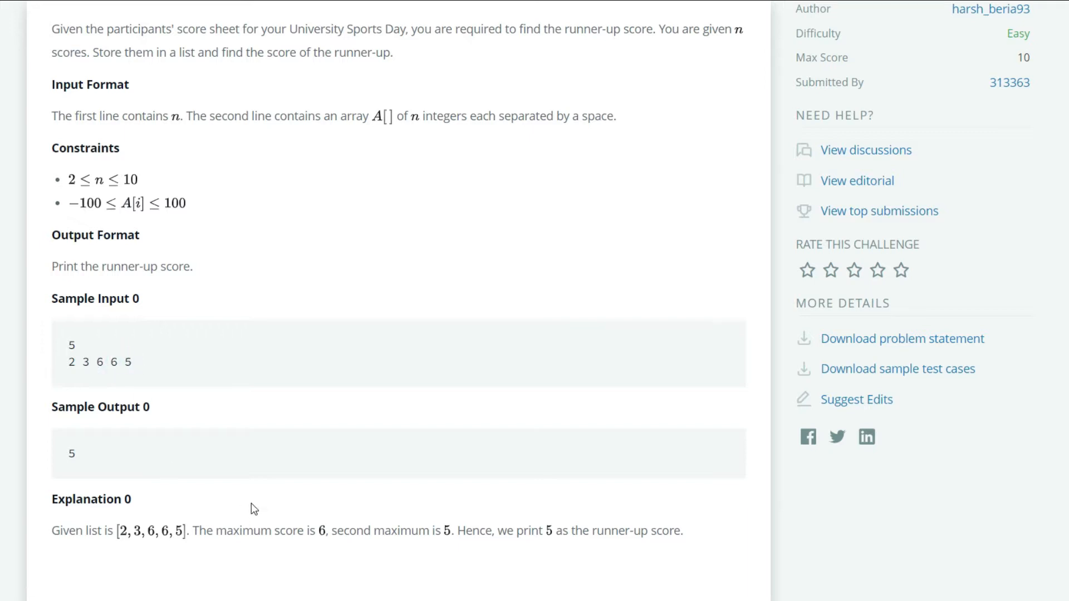
double_click(113, 361)
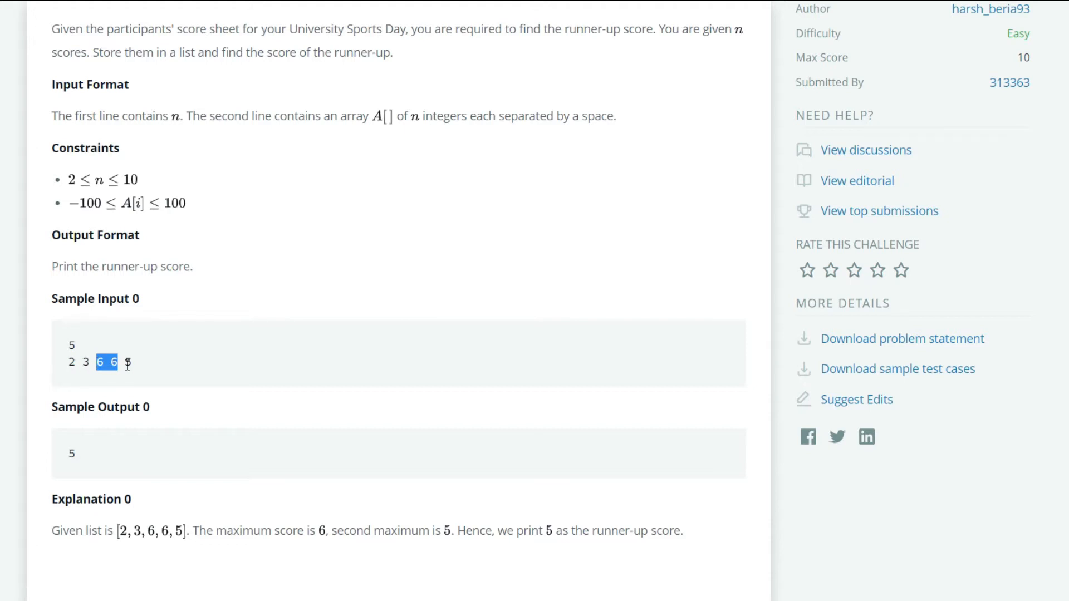
mouse_move(135, 375)
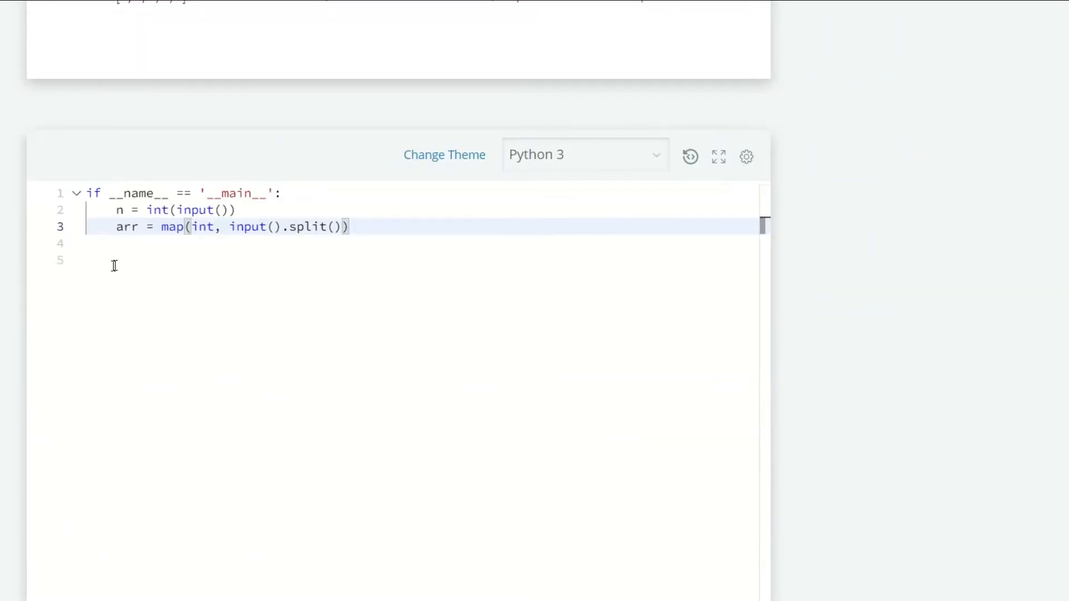
Add 'high = max(arr)' on line 4 after the input-reading code and start line 5.
click(122, 244)
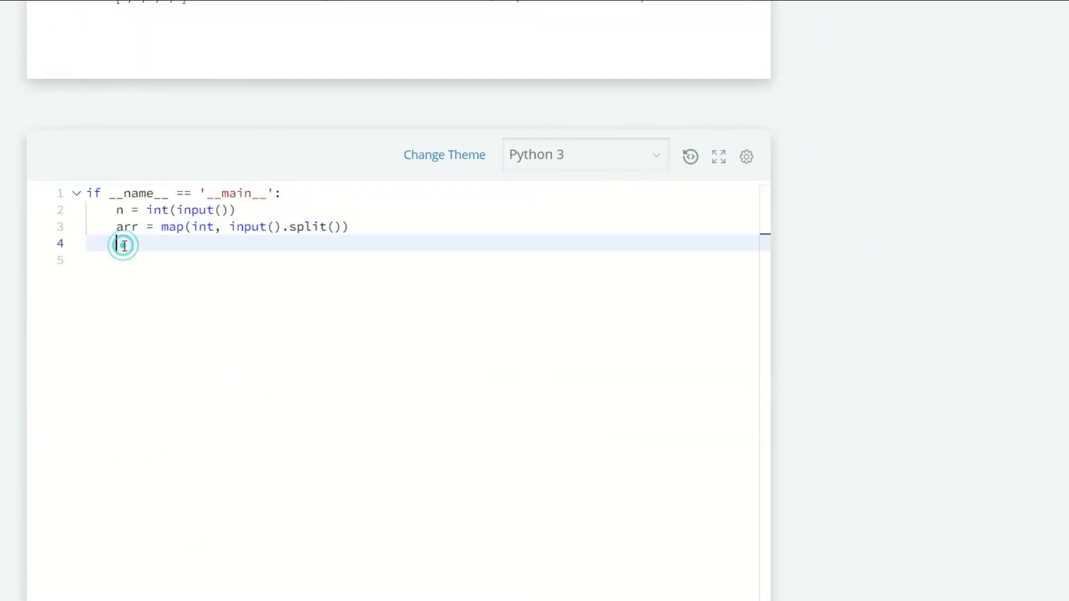
text(h)
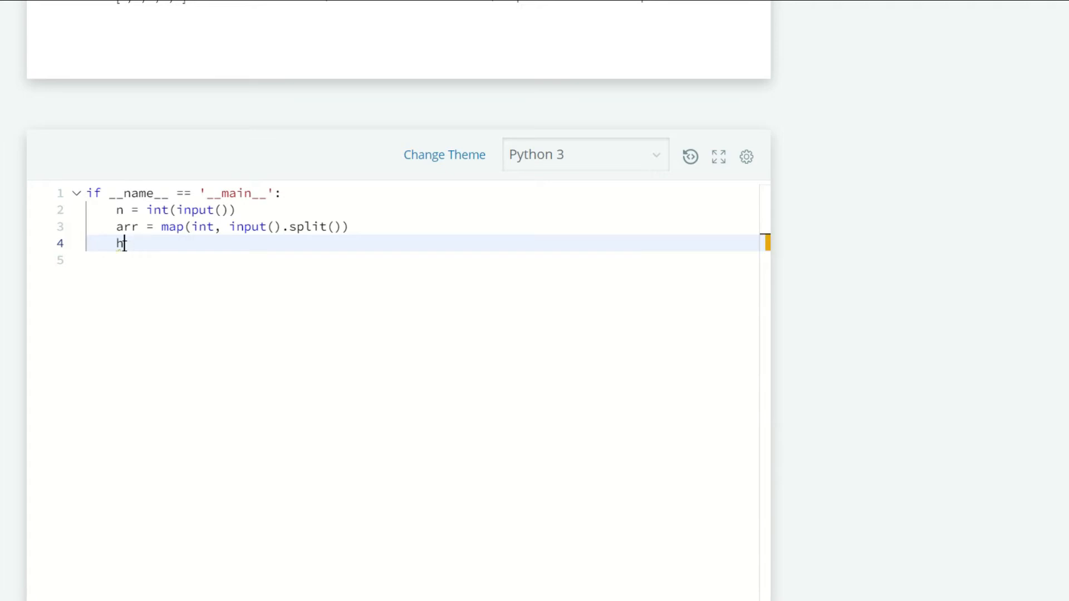
text(igh = m)
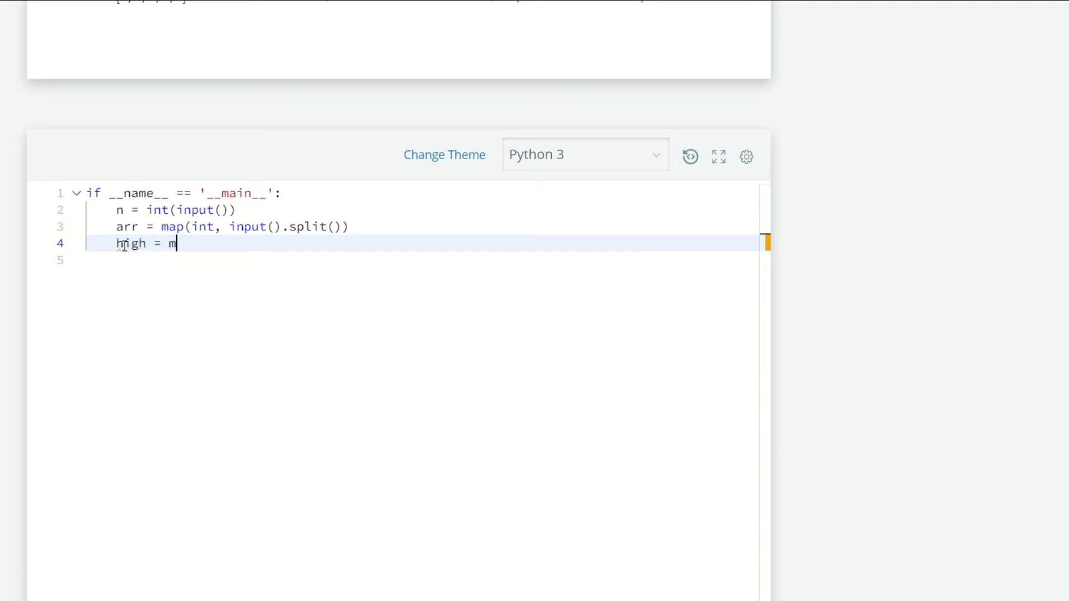
text(ax(arr)
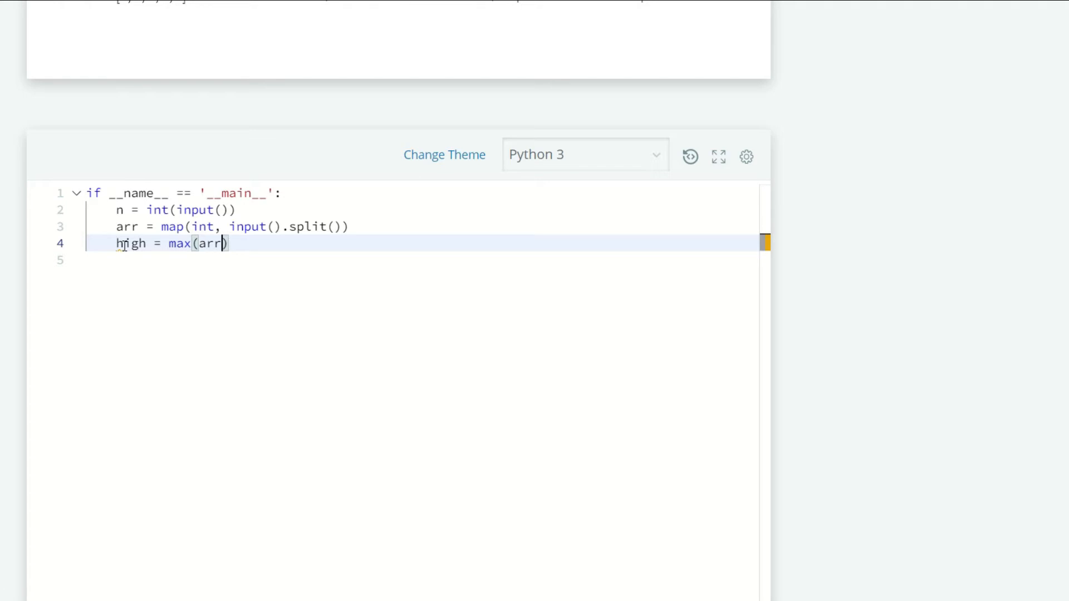
key(Return)
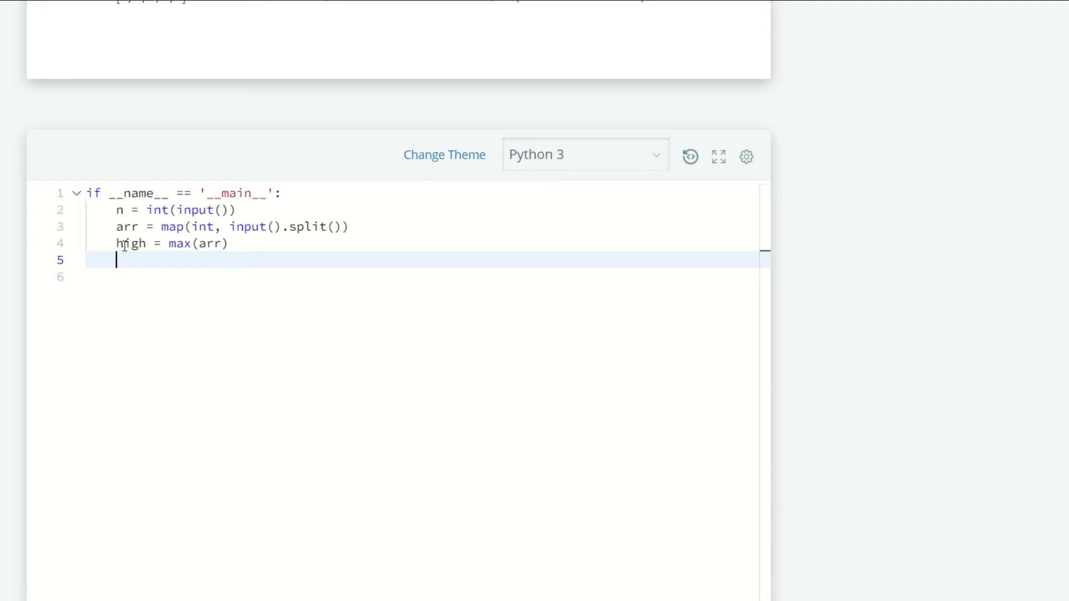
Write a while loop removing high from arr while high equals max(arr).
text(while)
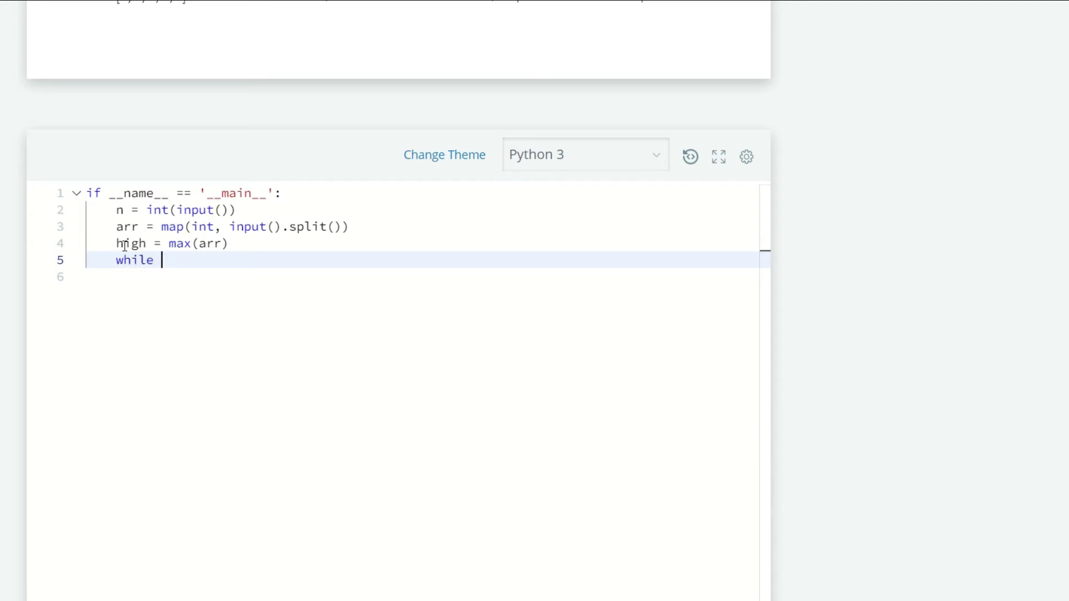
text(hig)
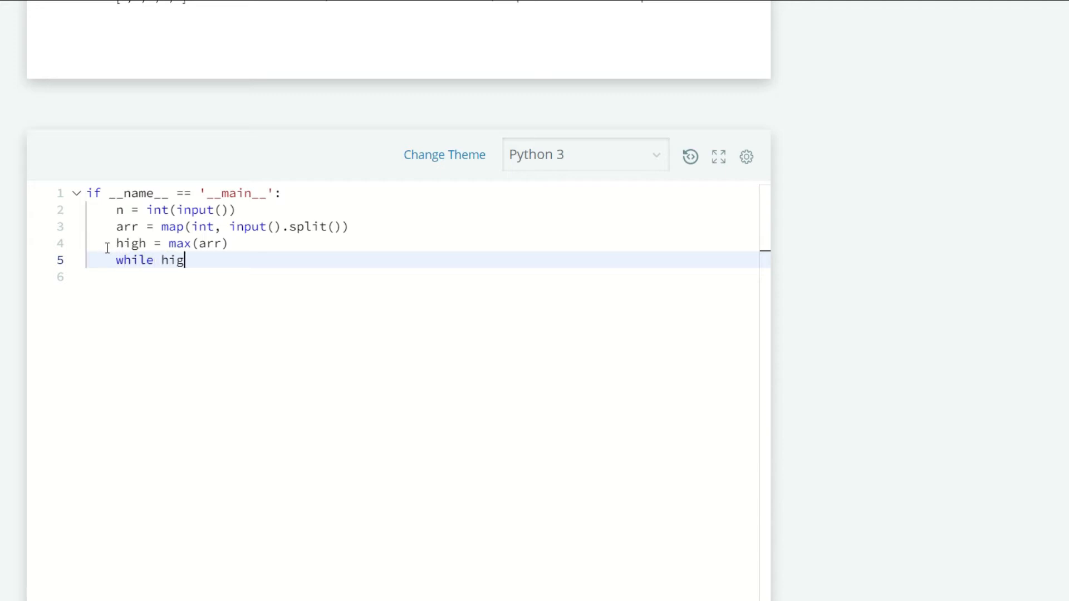
text(h ==)
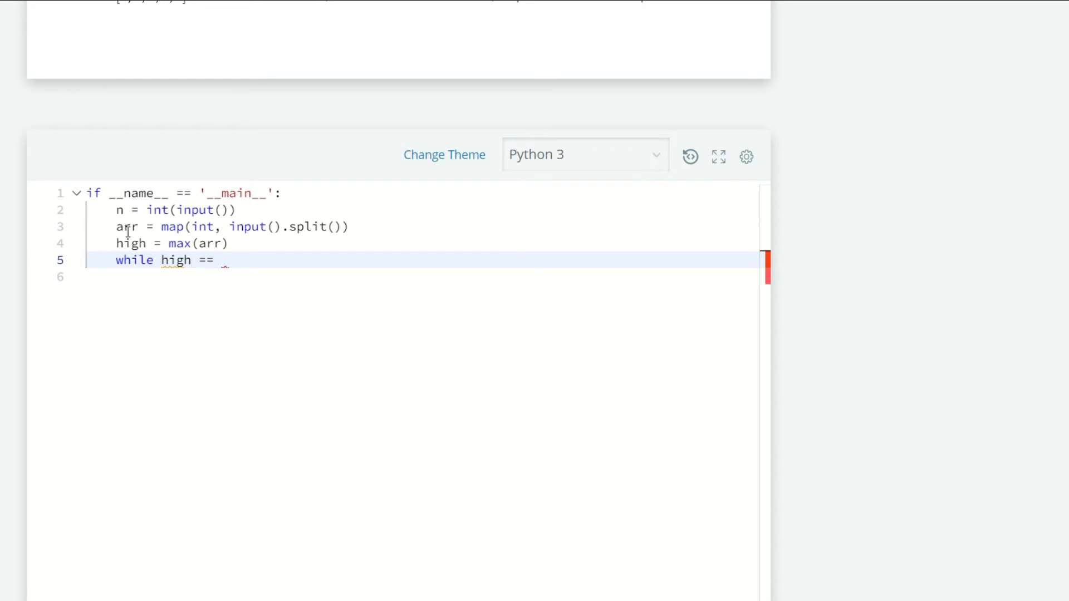
text(max)
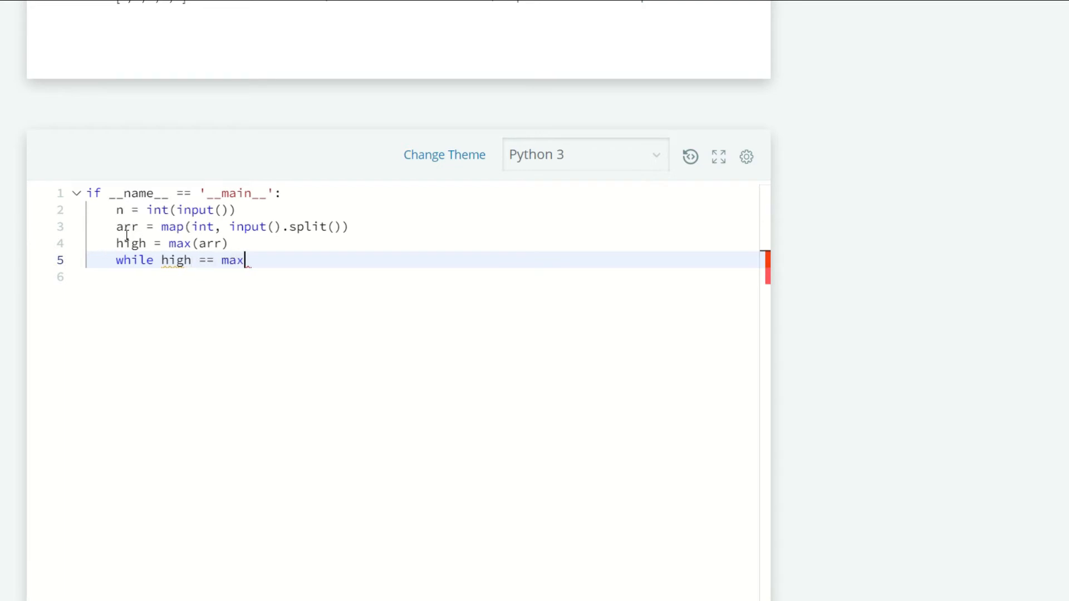
text((arr):)
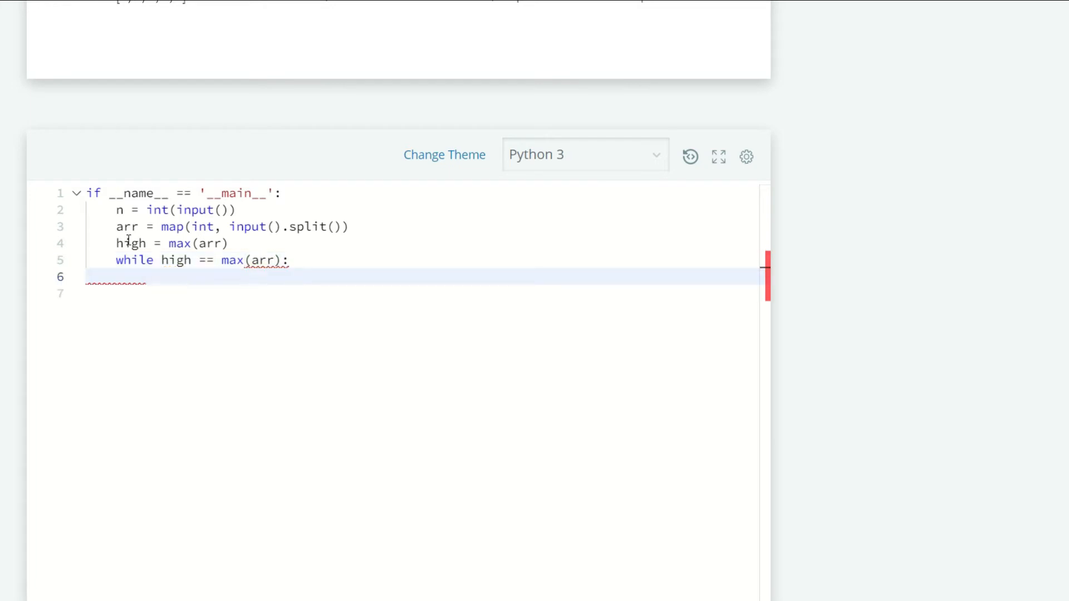
text(arr.)
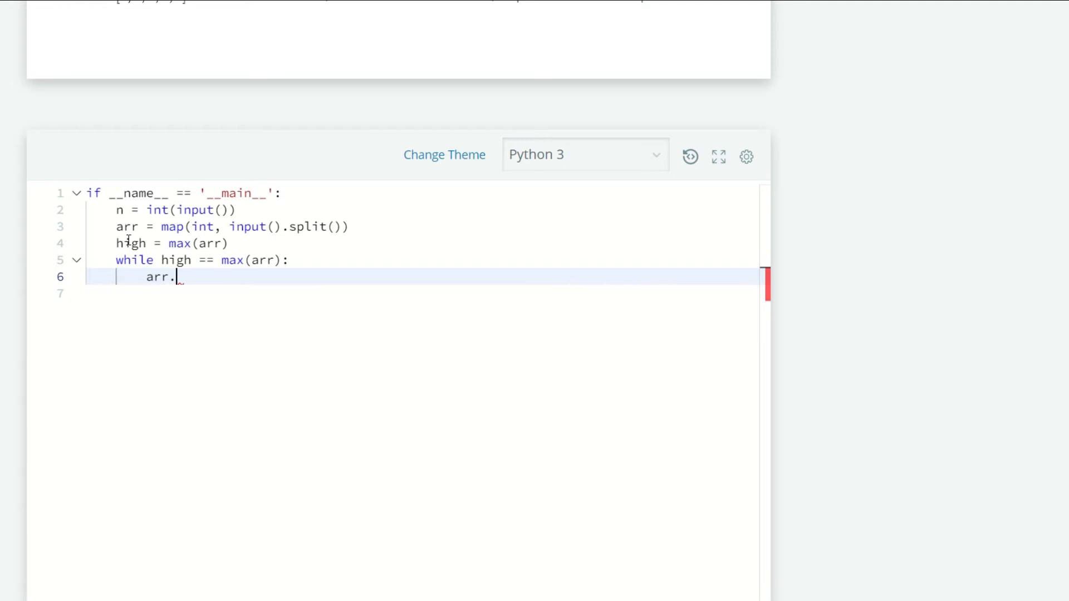
text(rem;o)
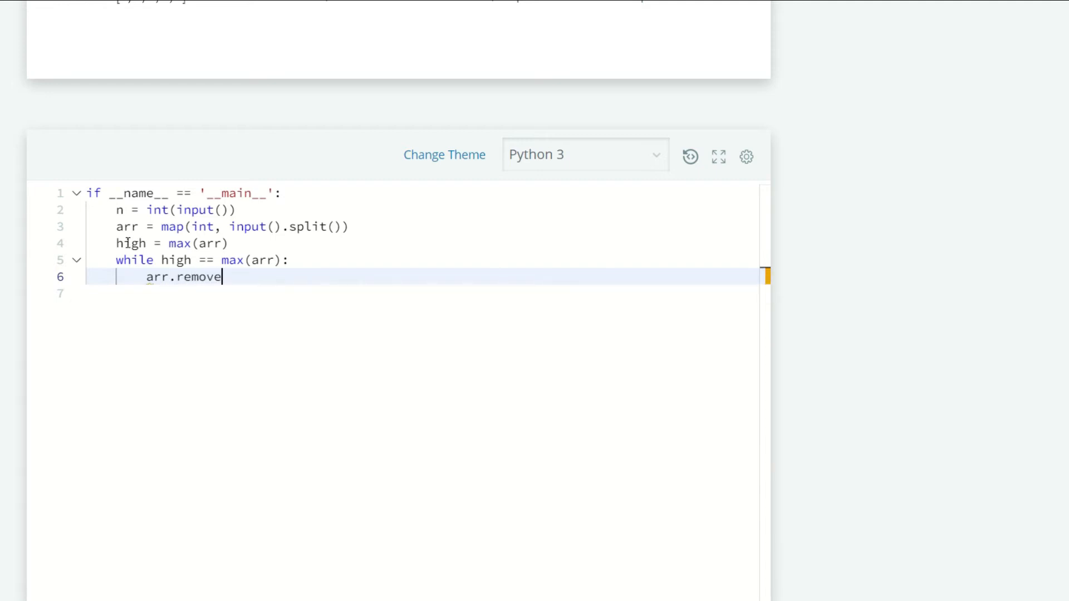
text((hig)
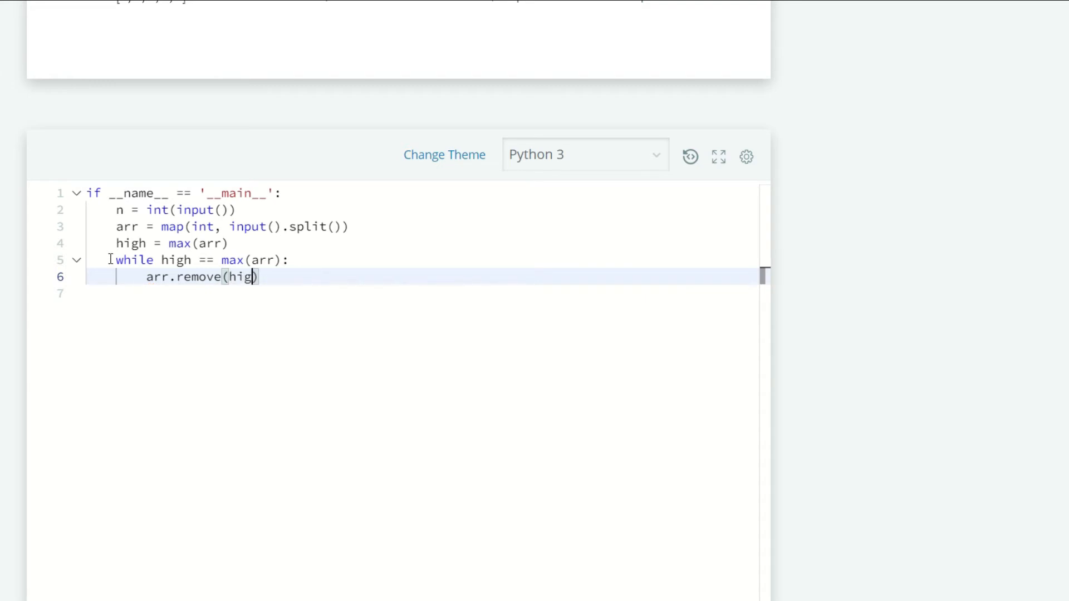
Add print(max(arr)) after the loop.
key(Enter)
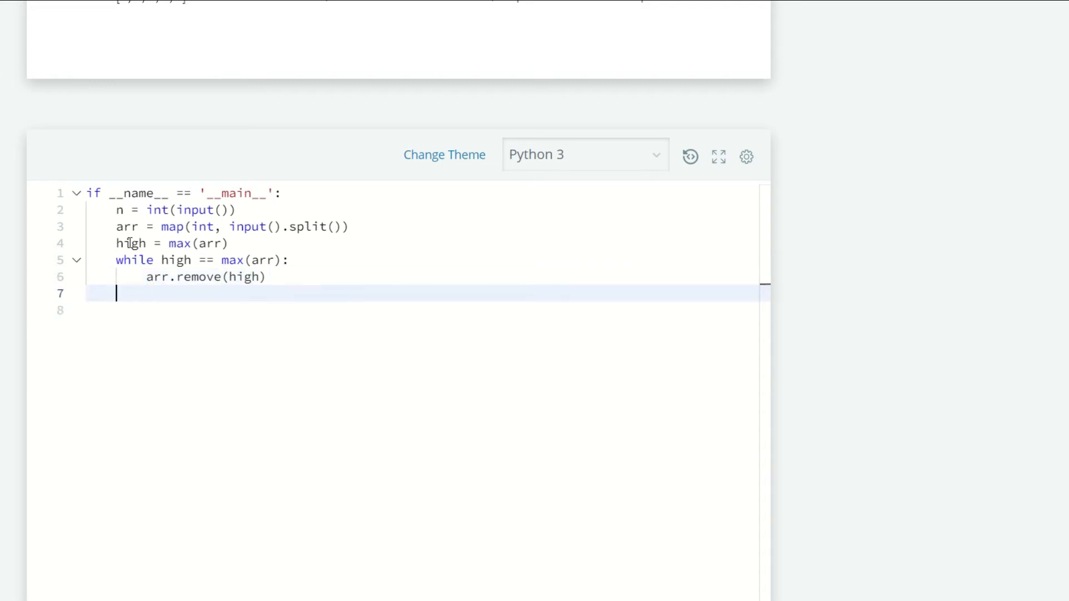
text(print())
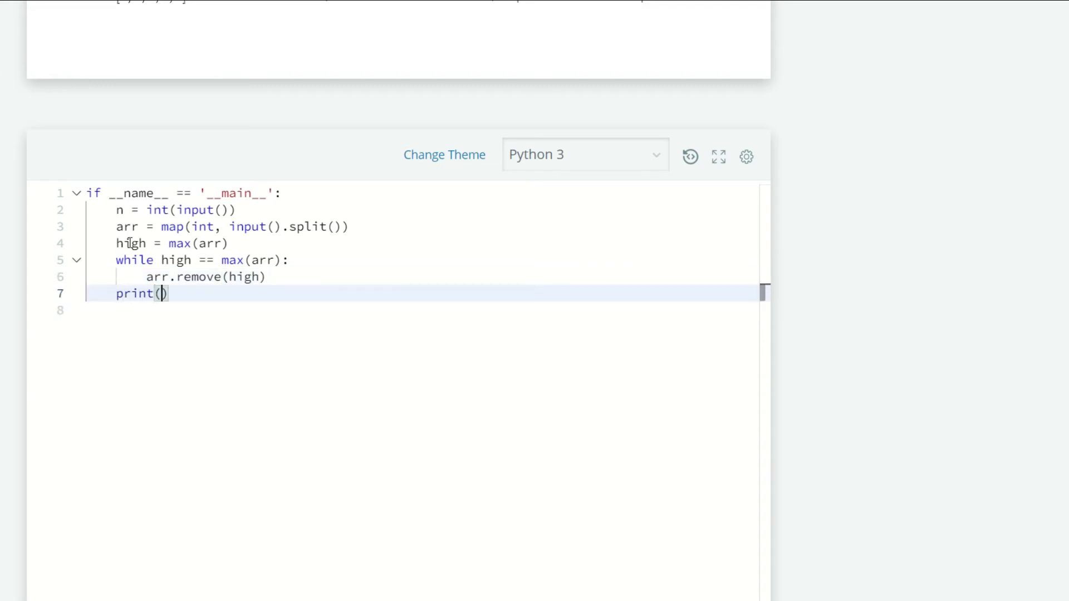
text(max(arr))
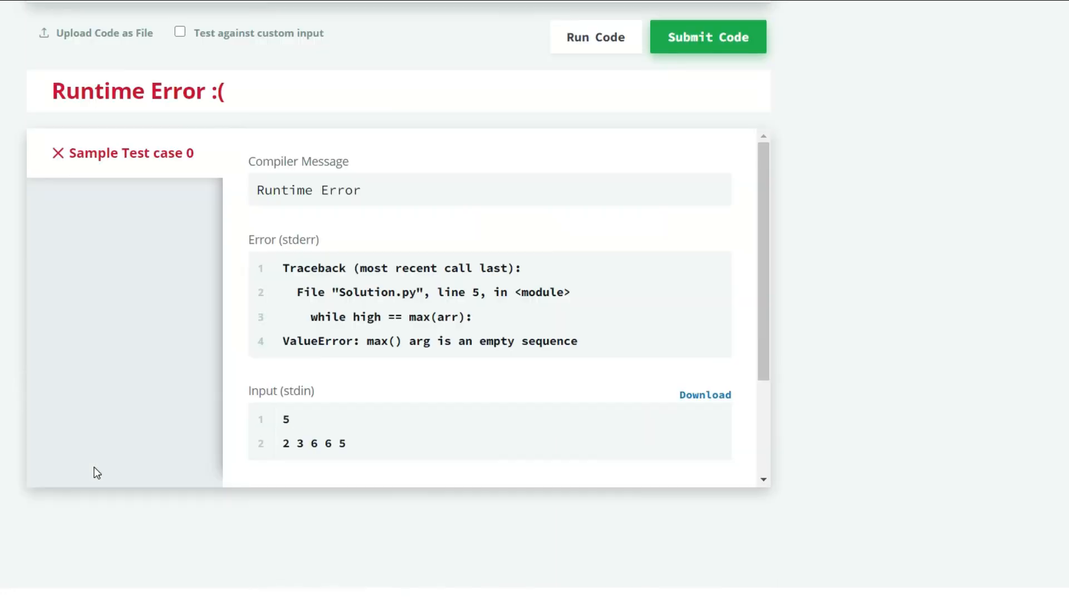
mouse_move(158, 469)
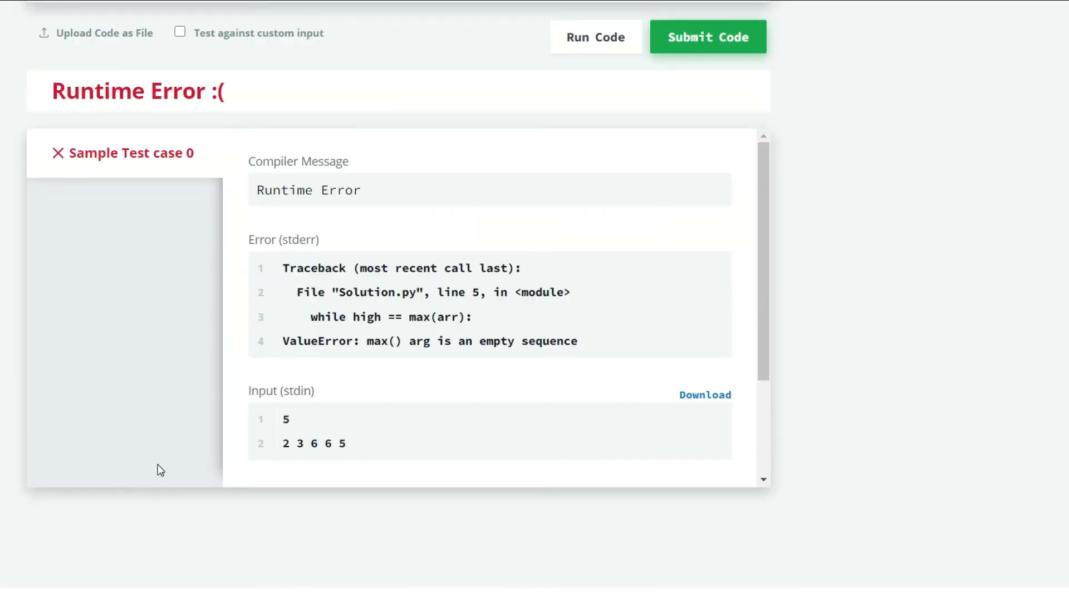
Scroll up from the Sample Test case 0 'max() arg is an empty sequence' error.
scroll(up, 3)
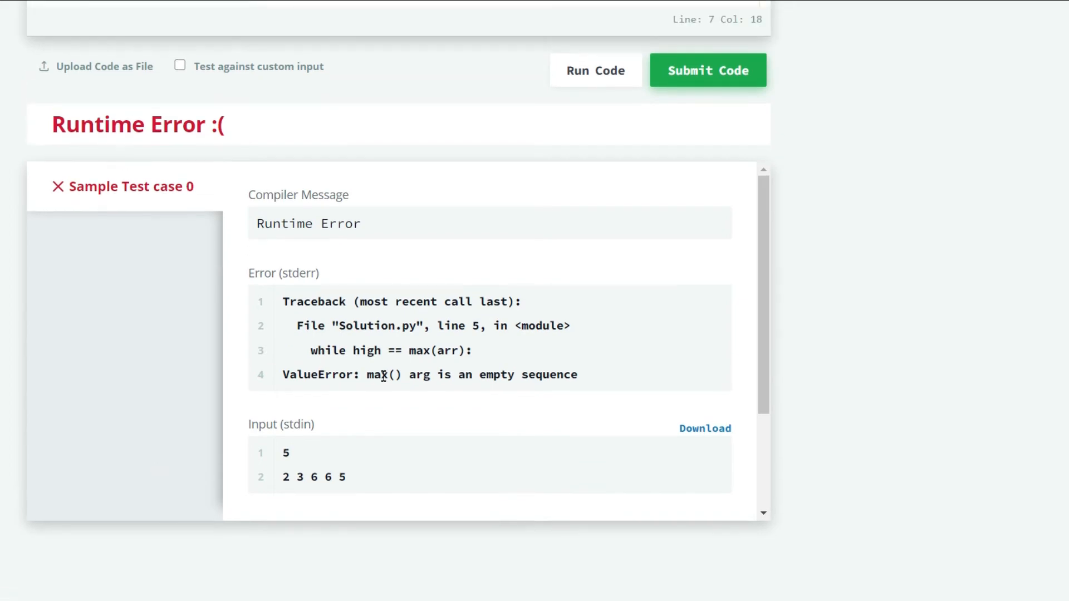
mouse_move(476, 390)
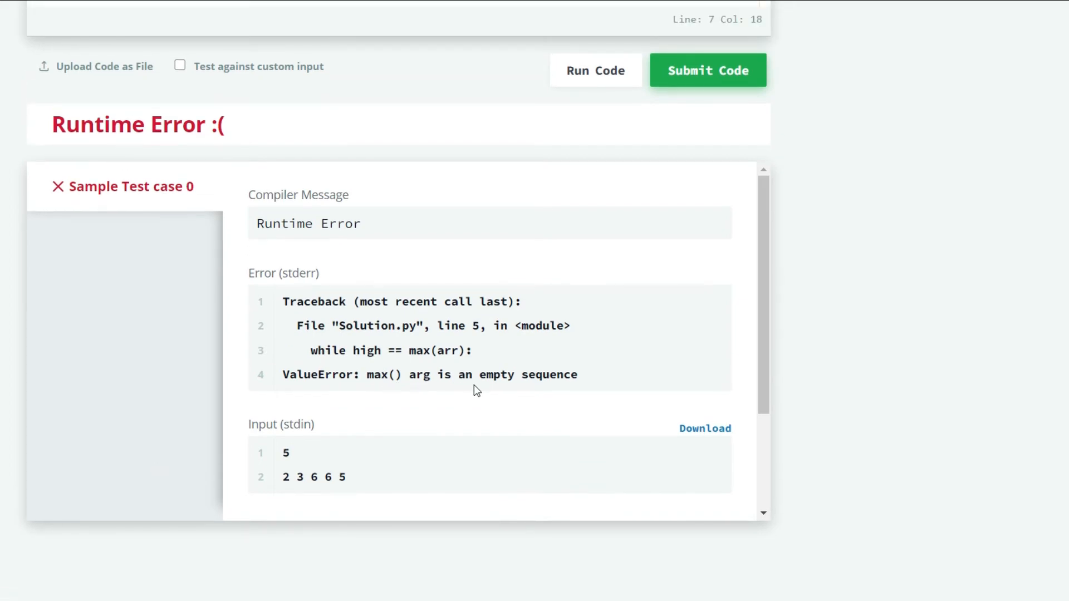
scroll(up, 3)
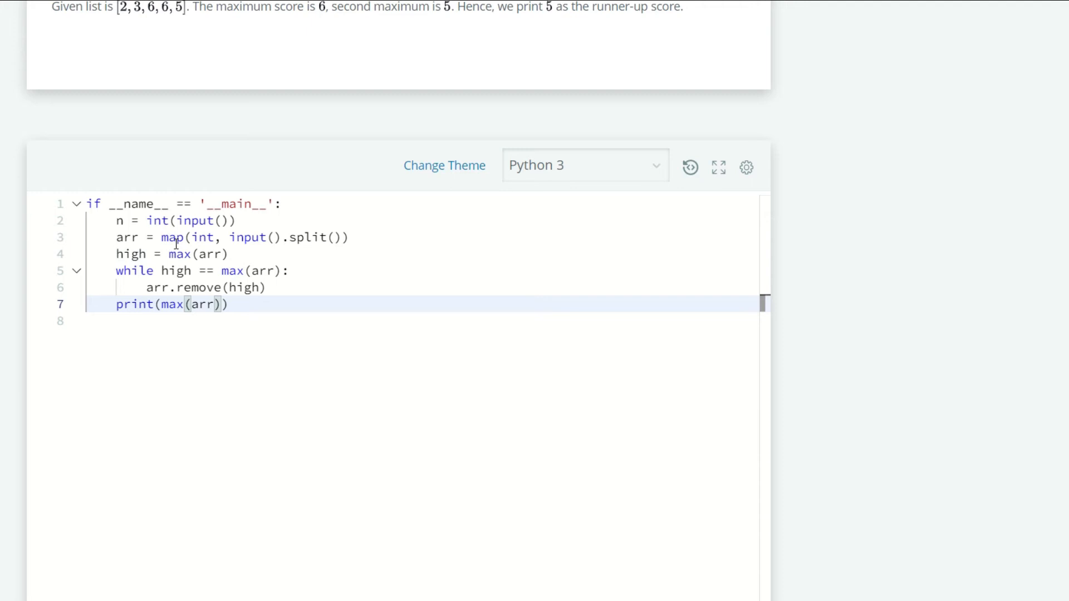
mouse_move(172, 237)
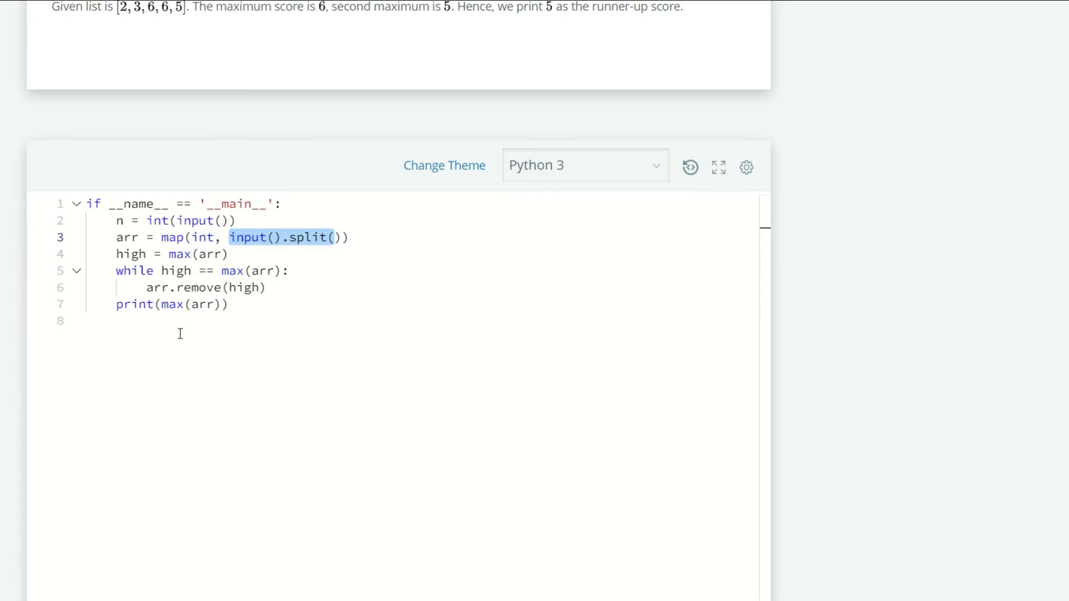
Wrap map(int, input().split()) on line 3 in list().
click(349, 237)
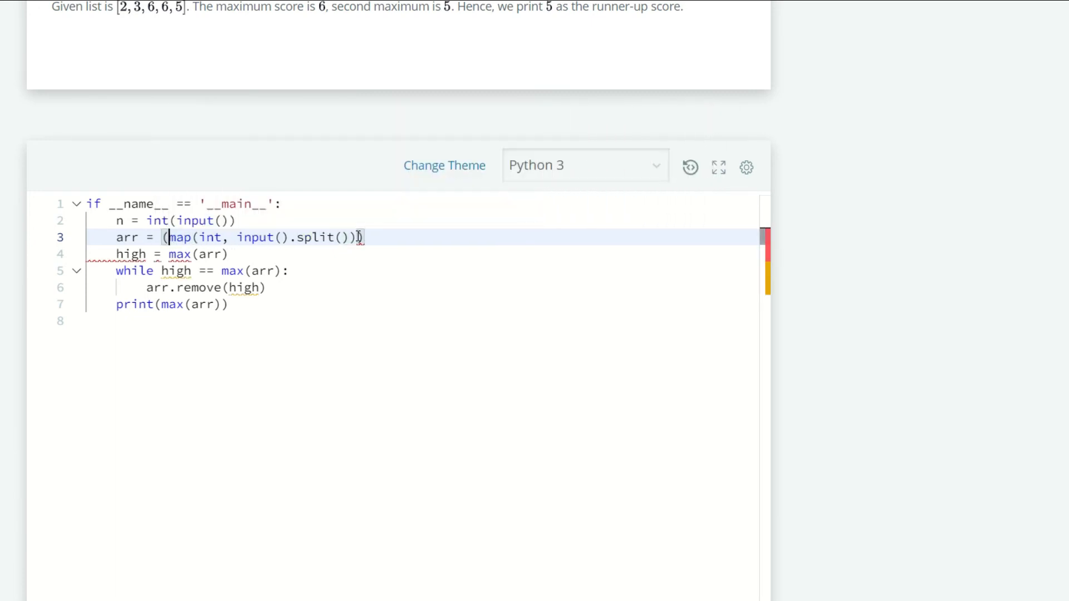
text(list)
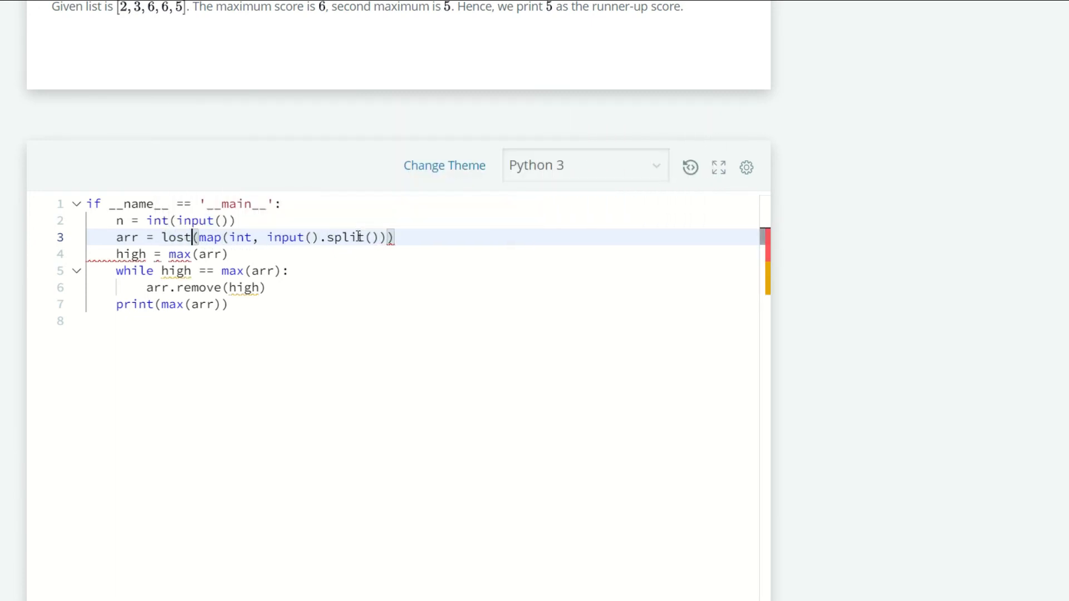
text(list)
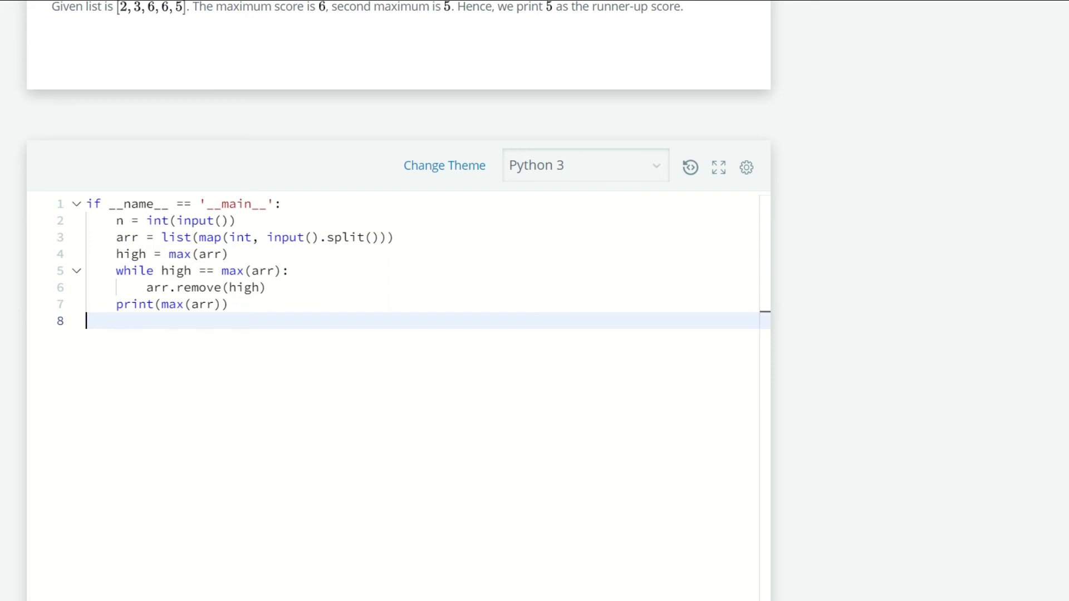
mouse_move(1047, 363)
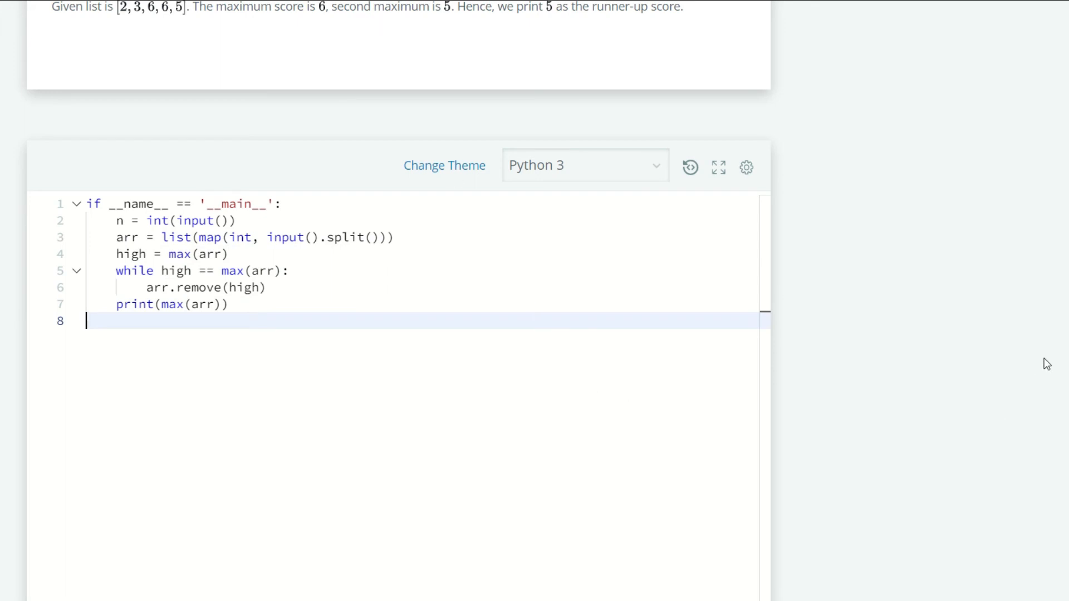
Run the fixed code on sample test case 0, getting output 5.
click(594, 330)
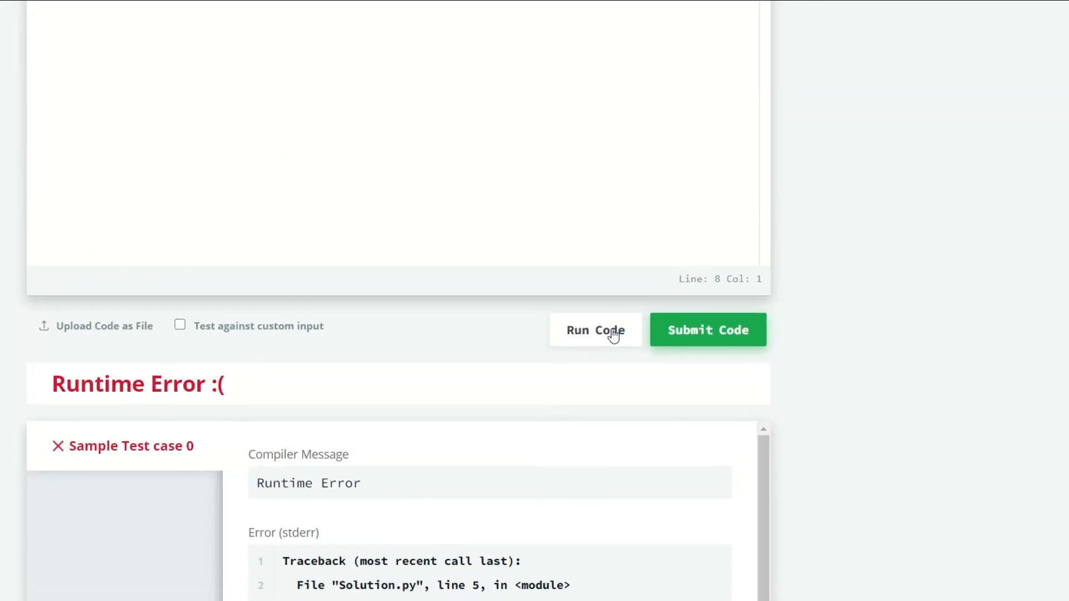
click(594, 331)
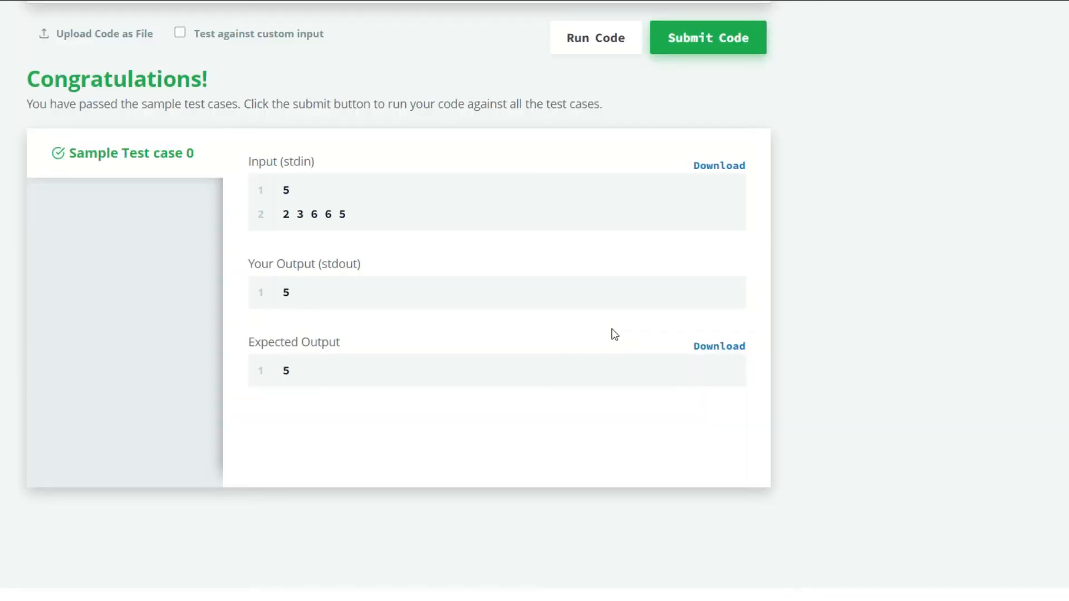
mouse_move(692, 63)
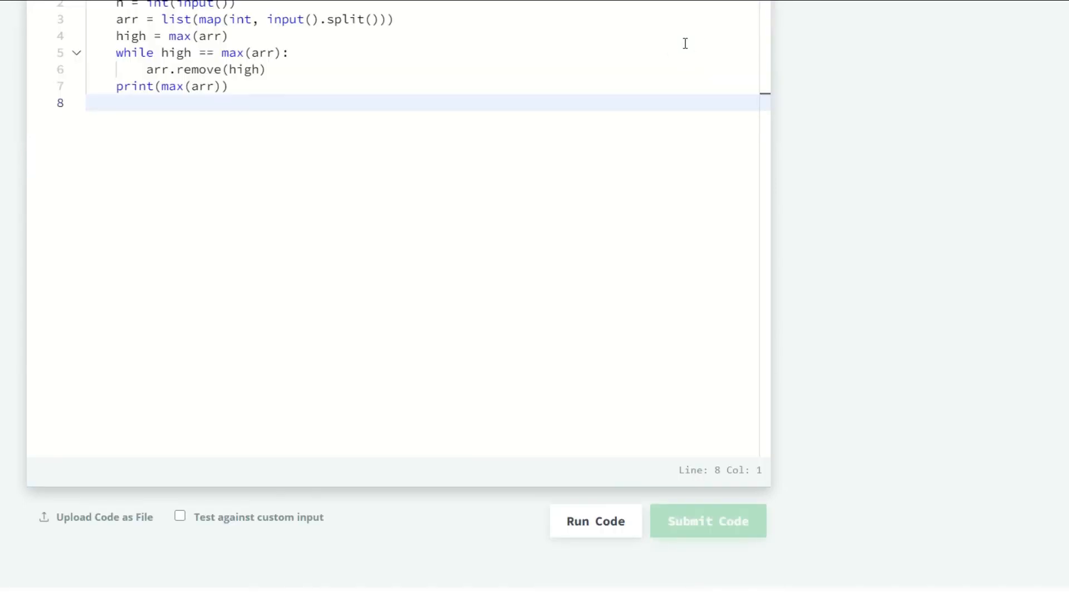
Submit the solution against all hidden test cases.
click(707, 521)
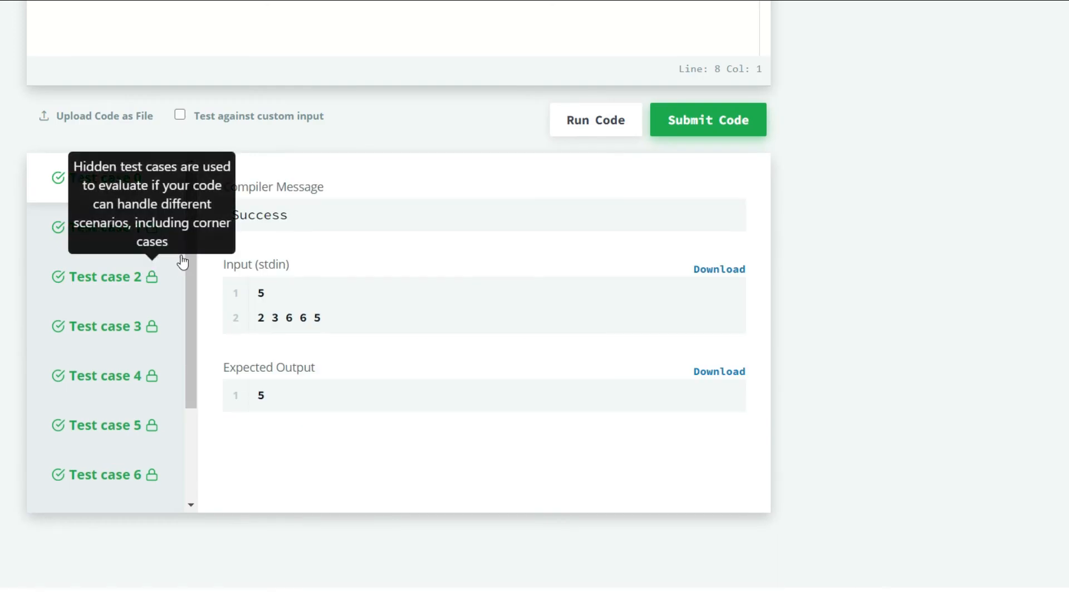
click(708, 120)
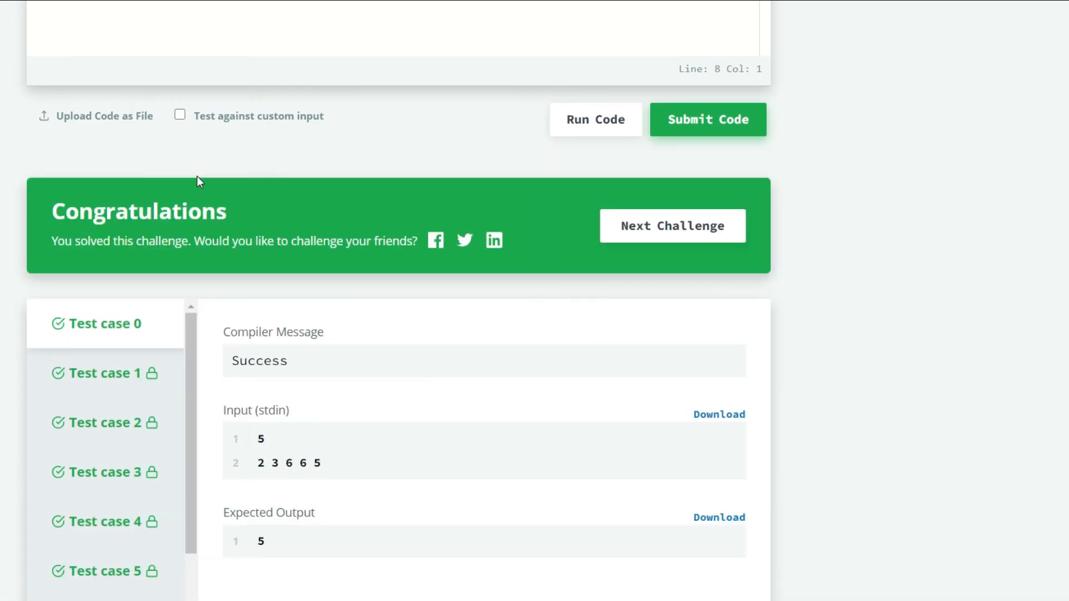